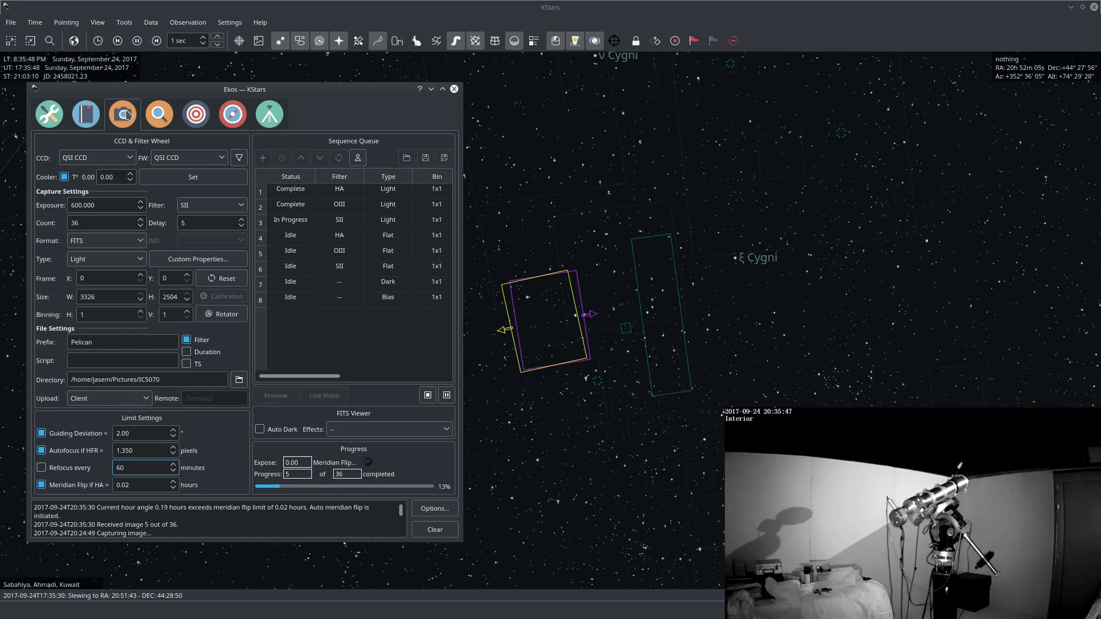
Watch the post-flip Capture & Solve results in the Align view.
click(139, 467)
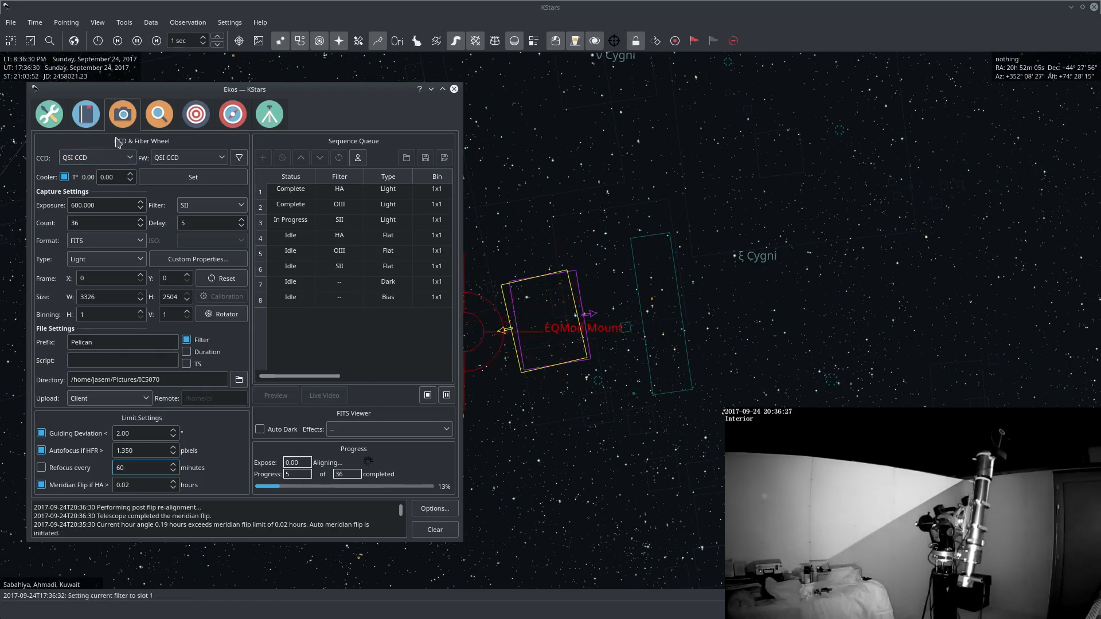
click(196, 114)
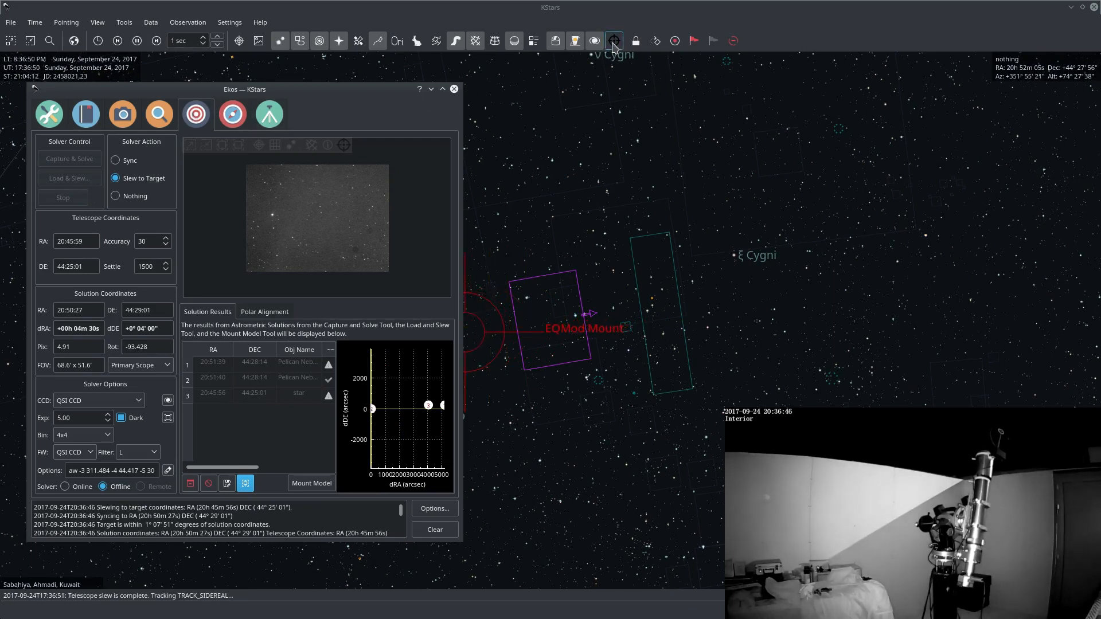
Fit the alignment error plot, then monitor the Guide view's drift graphics and deltas.
click(231, 114)
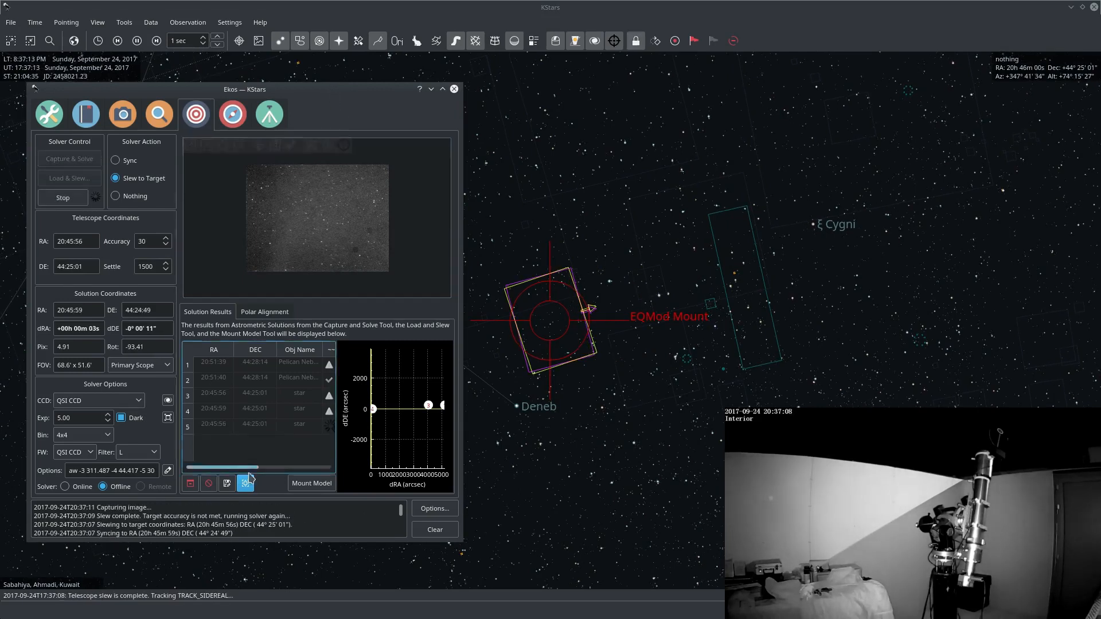
click(245, 483)
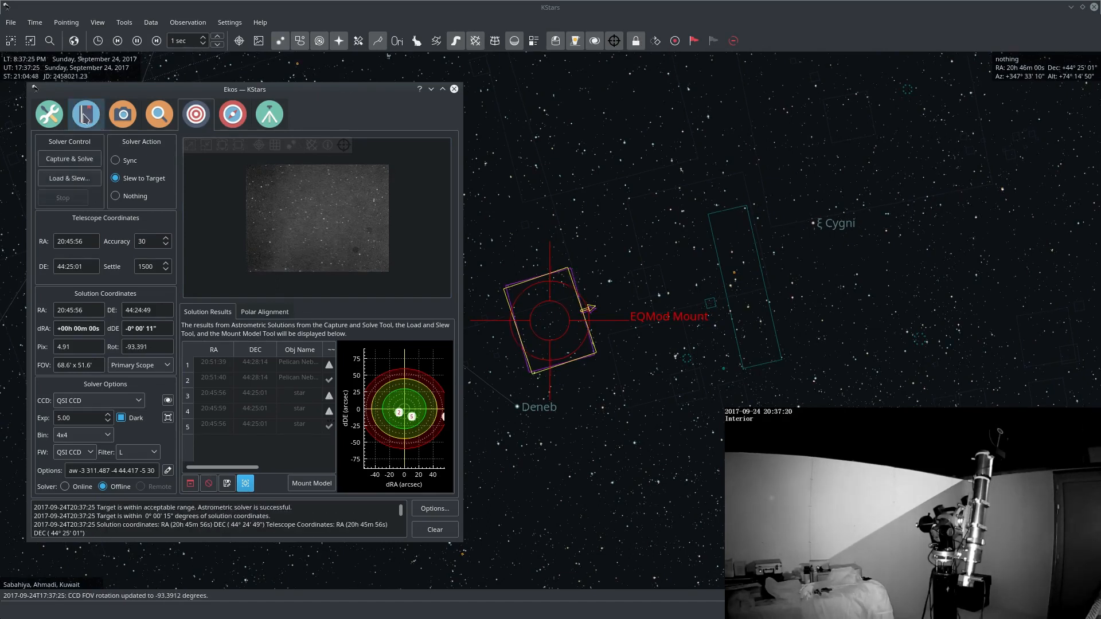
click(122, 113)
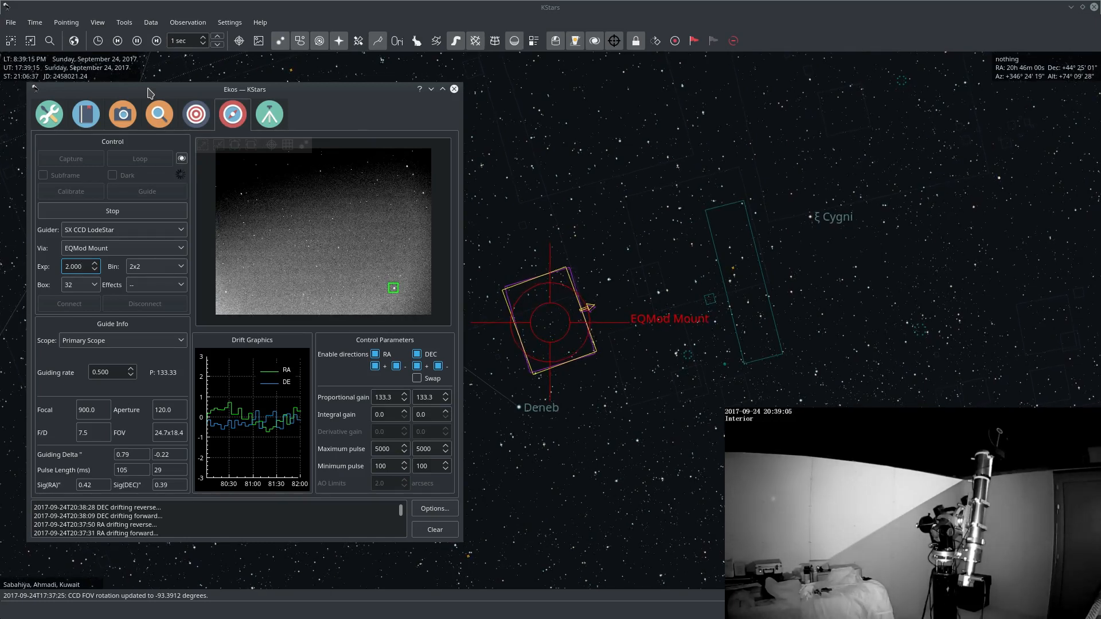
Check 'Focusing...' in the Capture view, then follow the autofocus V-curve in Focus.
click(122, 113)
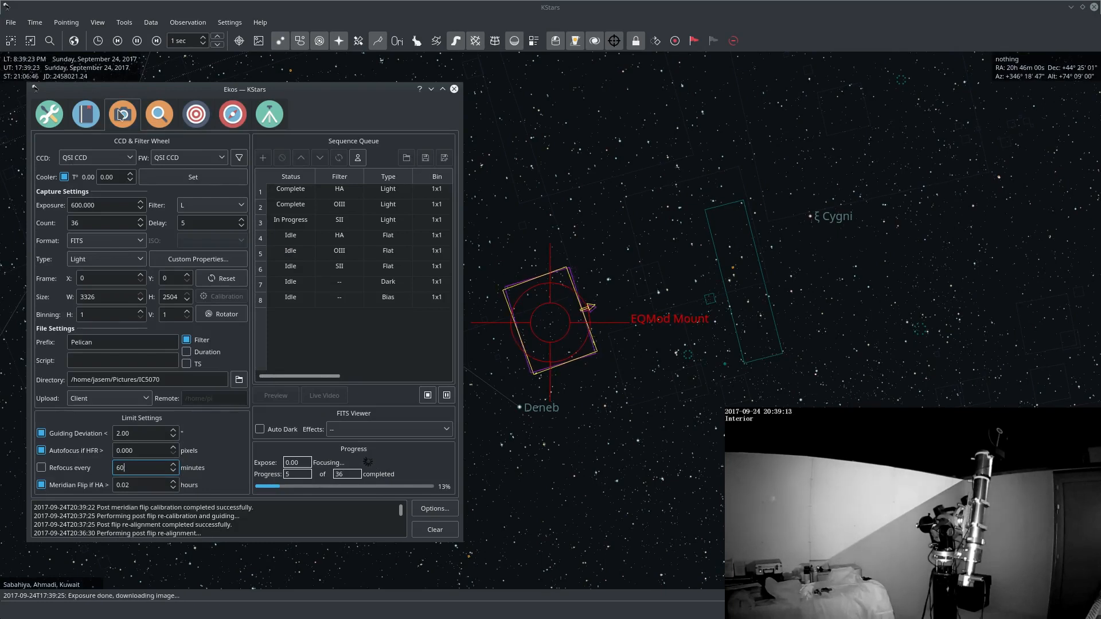
click(158, 113)
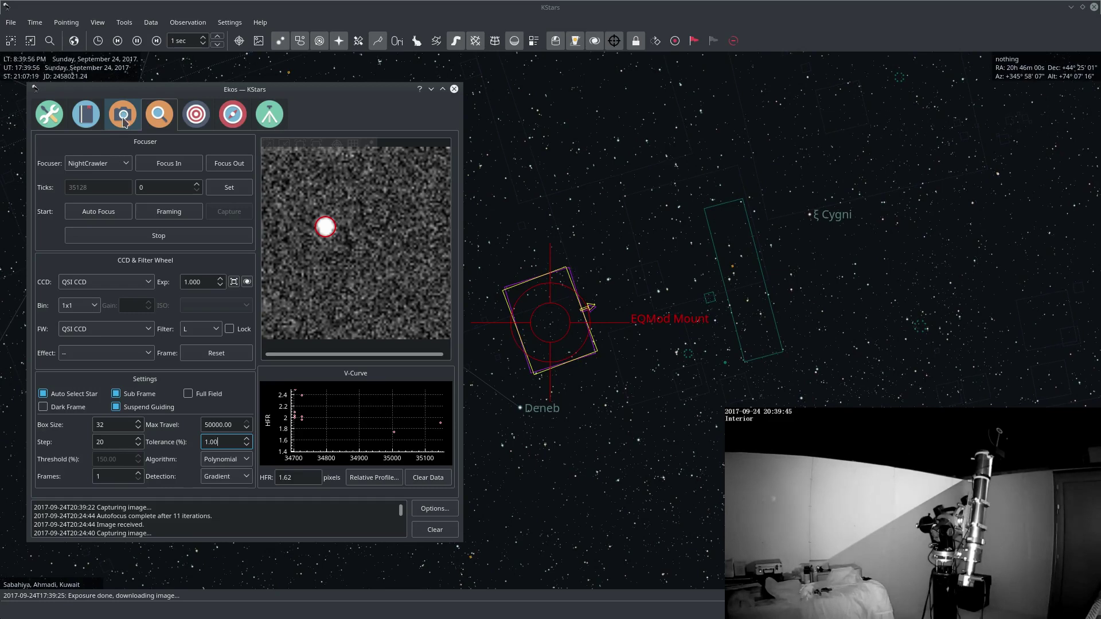
Check the V-curve until 'Focus complete', then stay on the capture sequence queue.
click(158, 113)
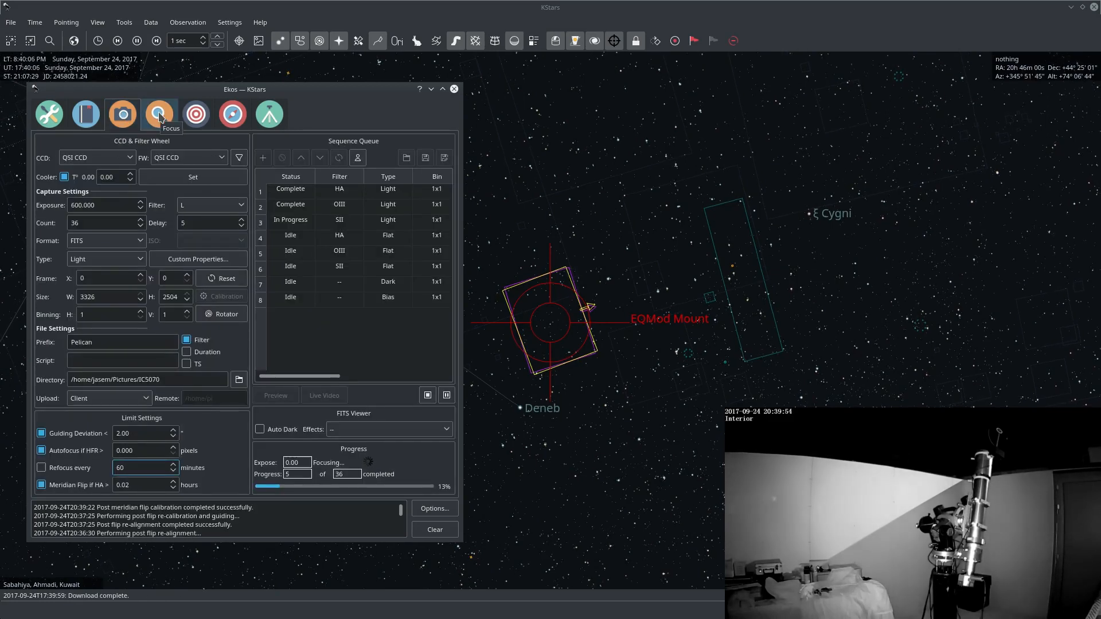
click(158, 114)
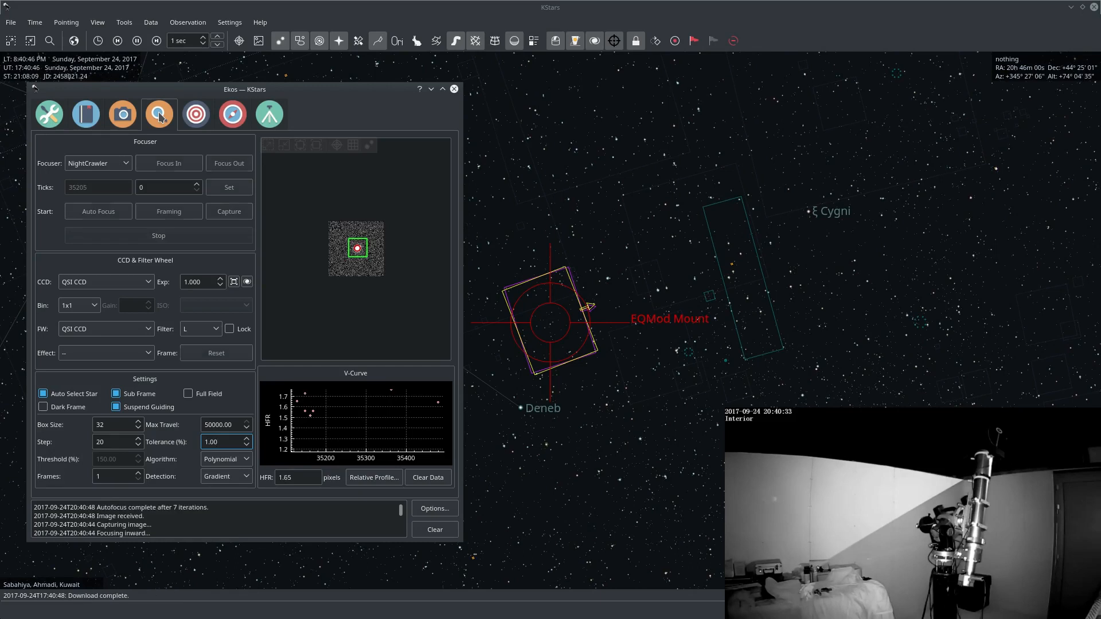
click(122, 114)
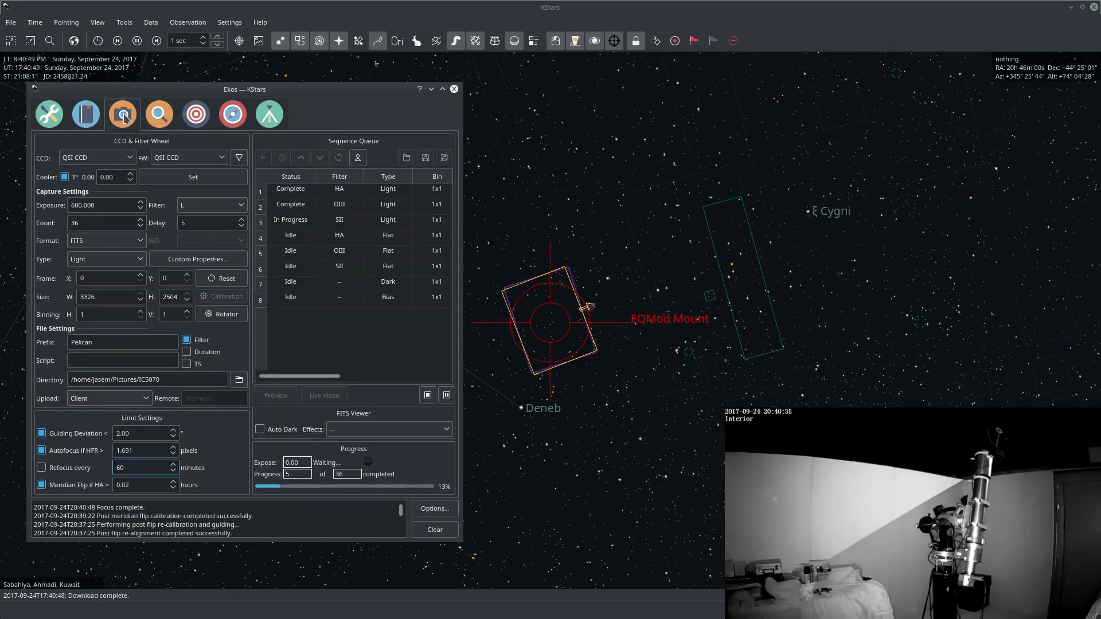